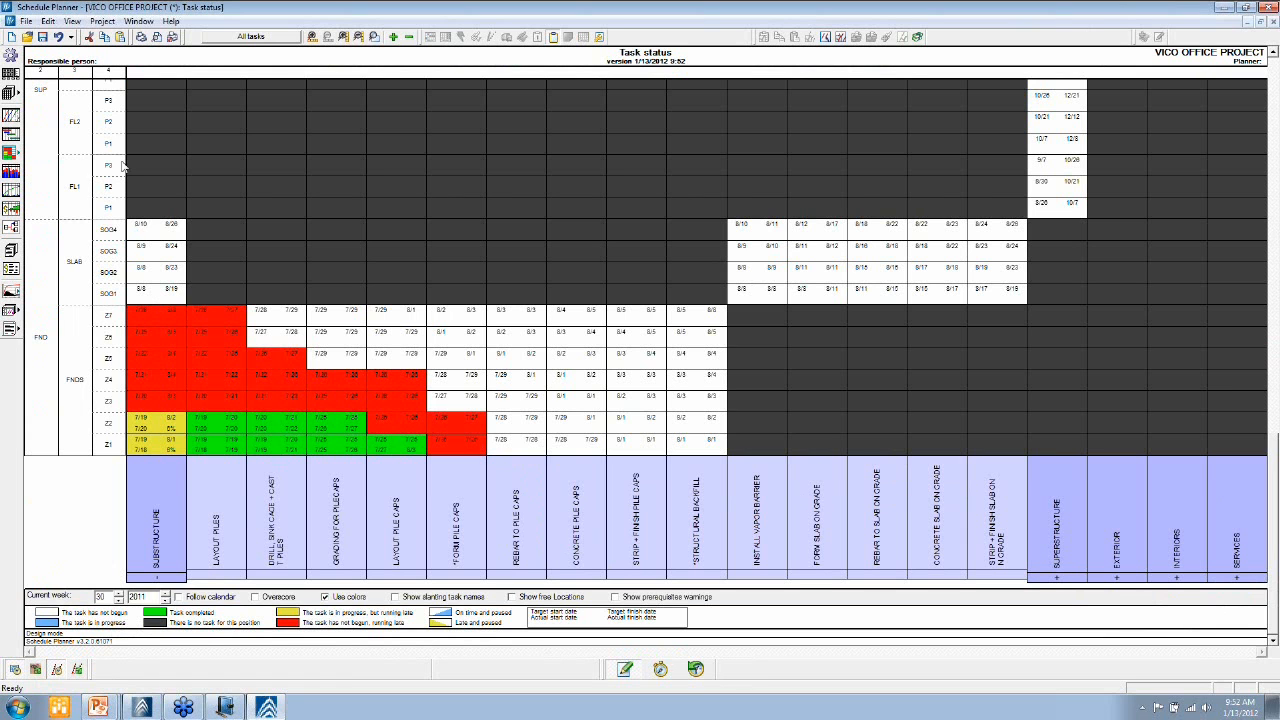
{"action": "mouse_move", "coordinate": [63, 260]}
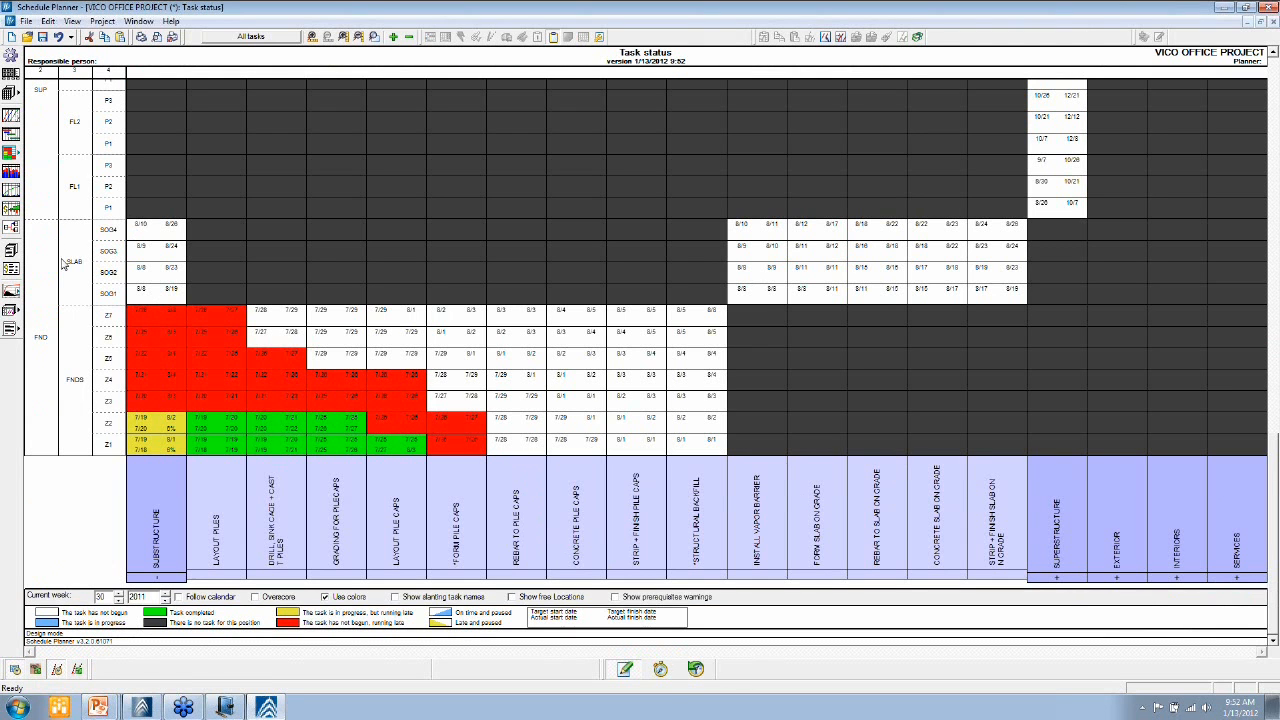
{"action": "mouse_move", "coordinate": [338, 408]}
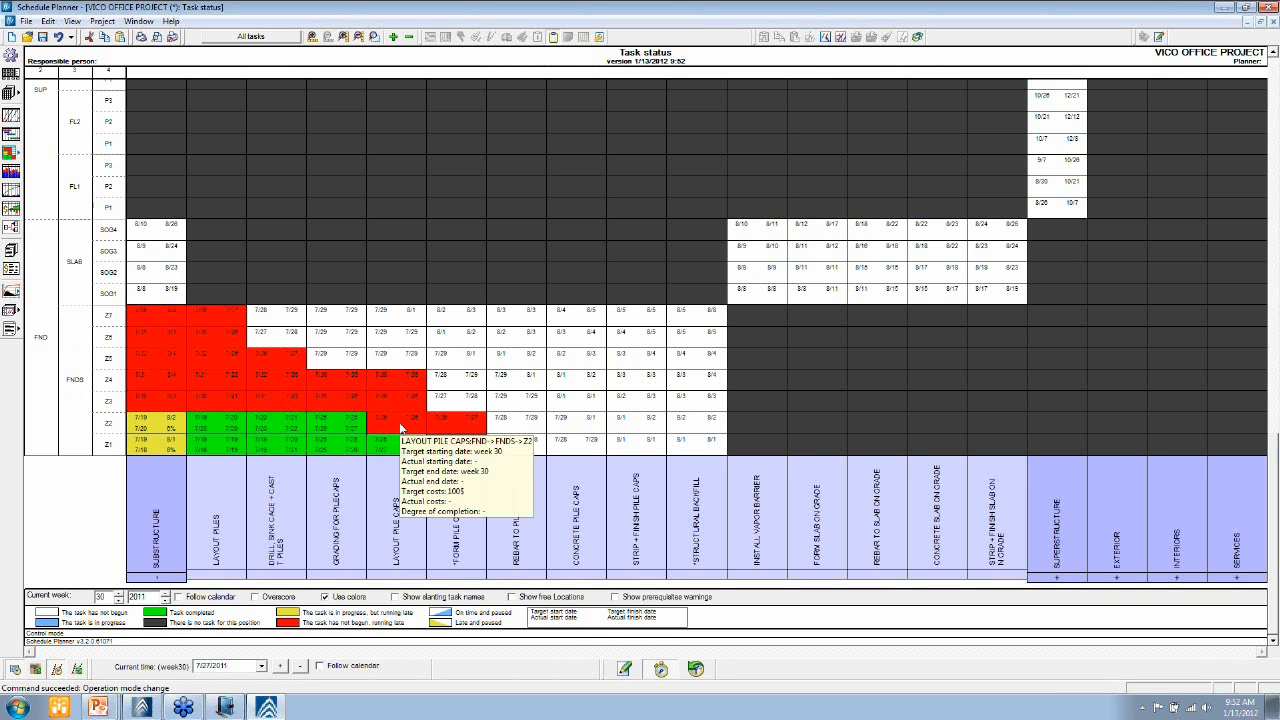
{"action": "mouse_move", "coordinate": [469, 440]}
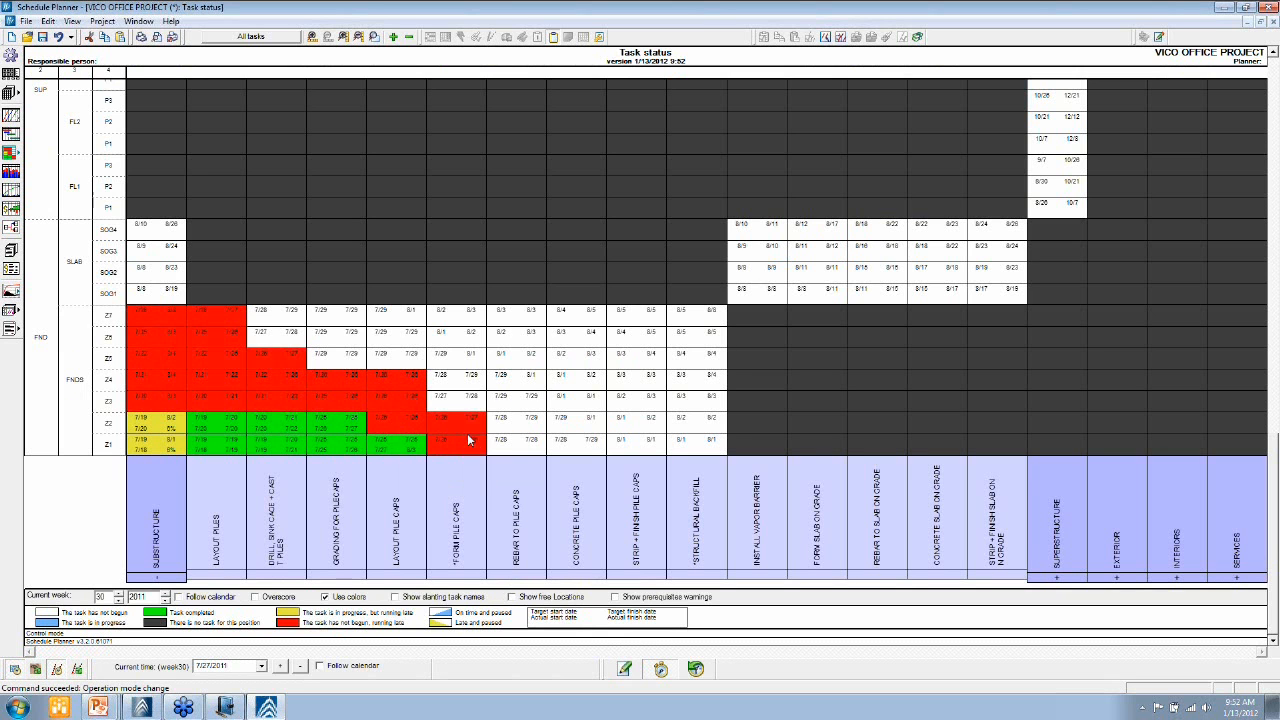
{"action": "mouse_move", "coordinate": [467, 448]}
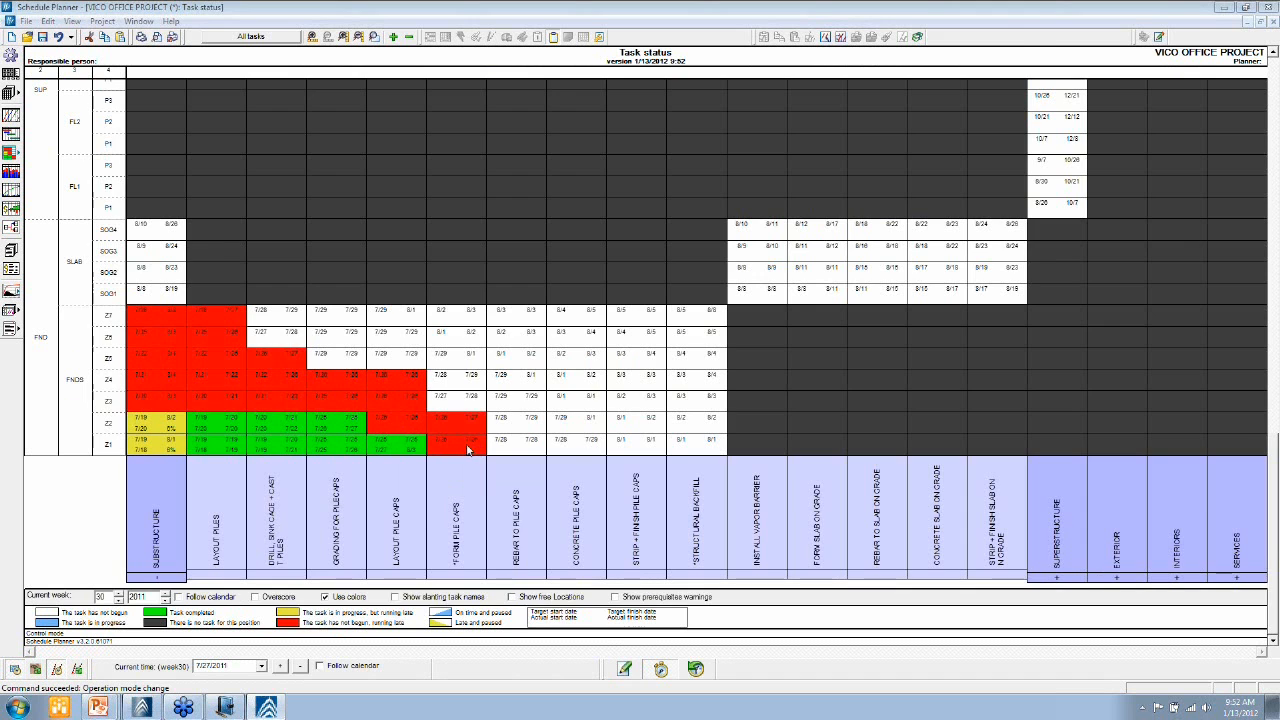
- Record actual dates 7/27/2011–7/29/2011 for Form Pile Caps at Z1, marking it finished
{"action": "double_click", "coordinate": [455, 451]}
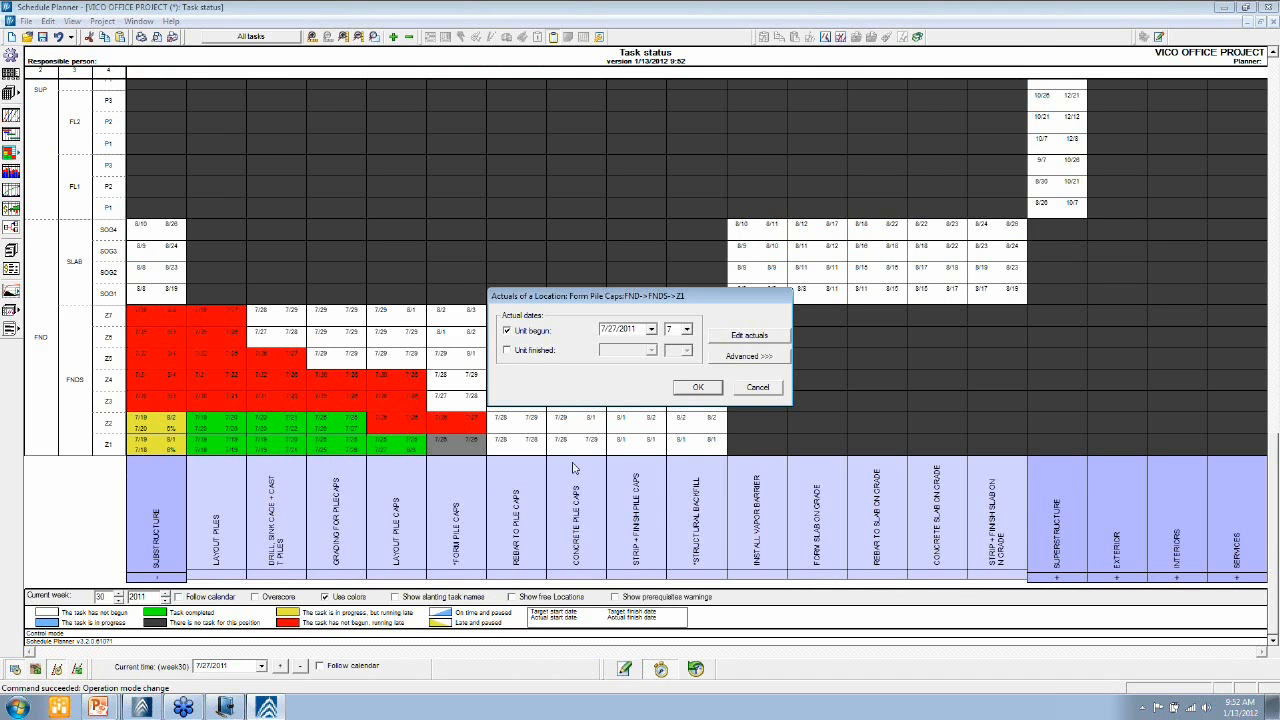
{"action": "mouse_move", "coordinate": [605, 454]}
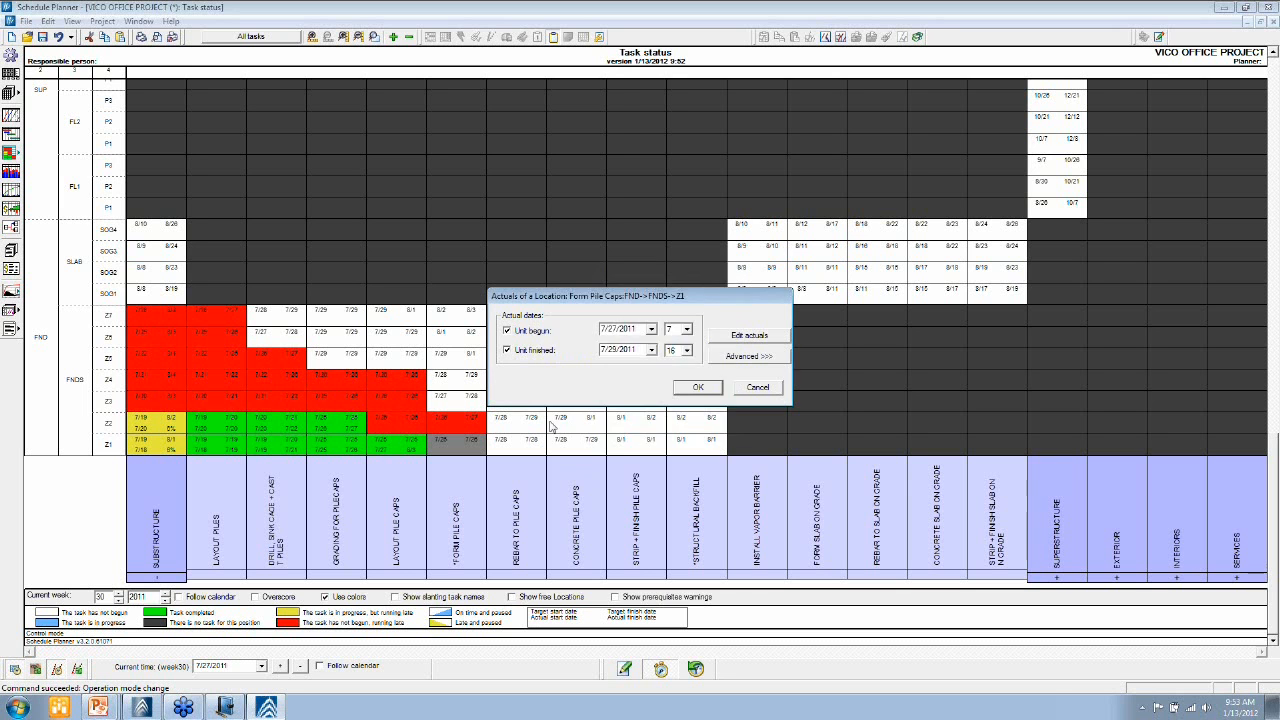
{"action": "mouse_move", "coordinate": [622, 363]}
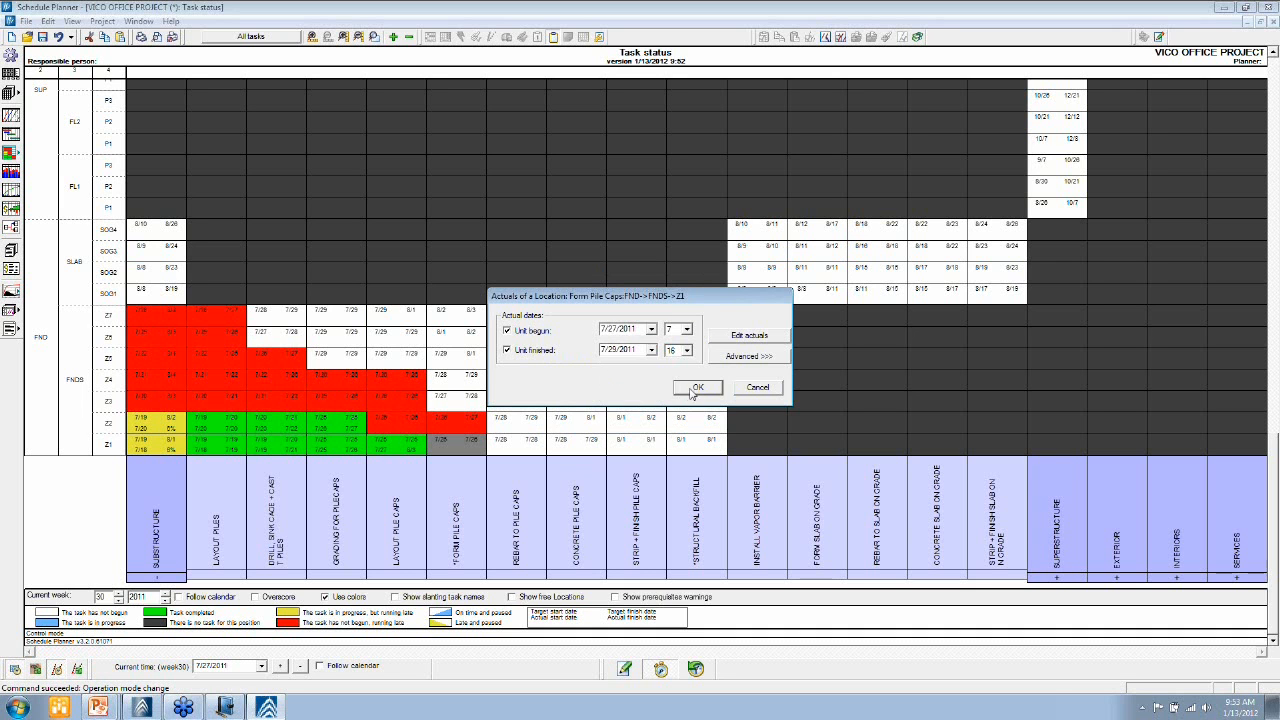
{"action": "left_click", "coordinate": [697, 387]}
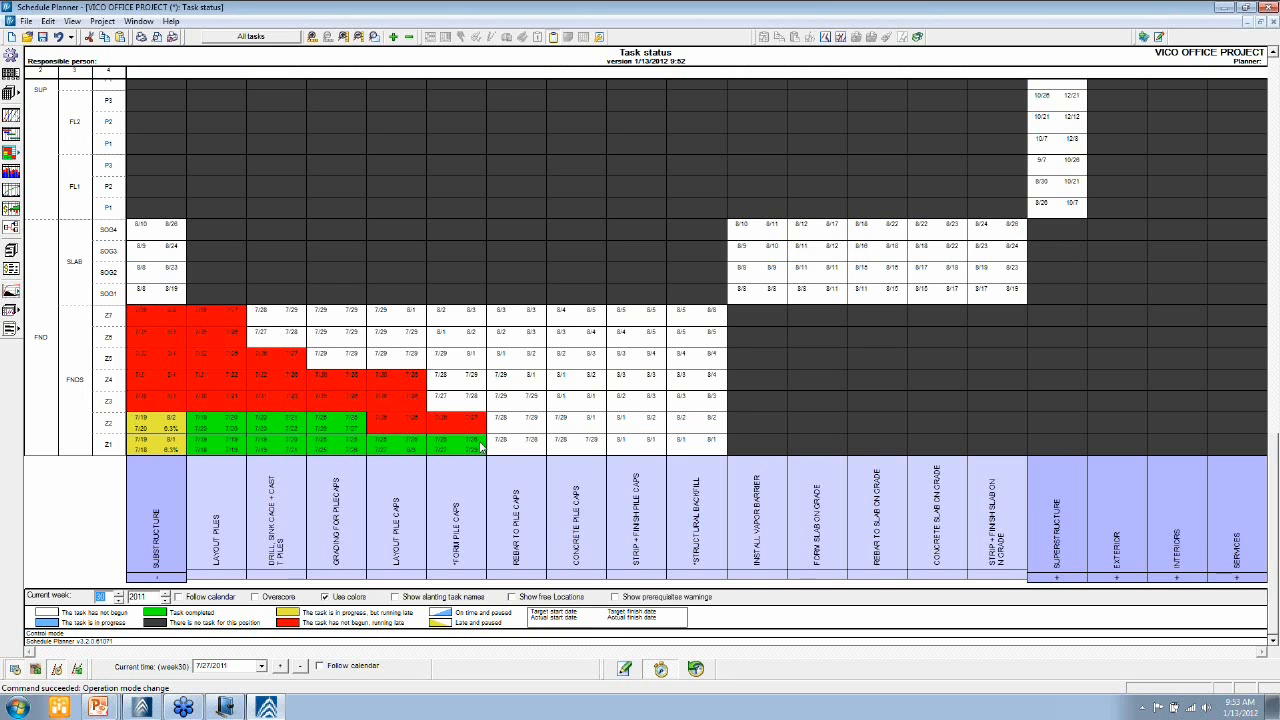
{"action": "mouse_move", "coordinate": [480, 447]}
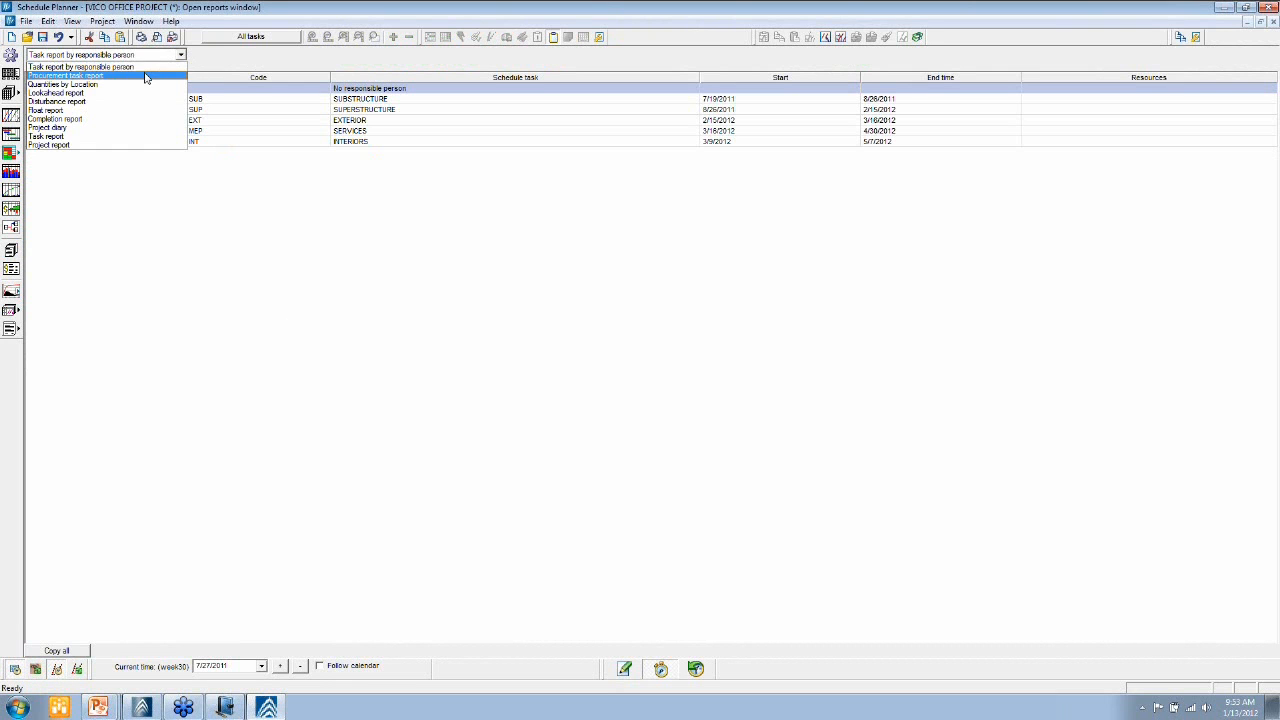
- Show the completion report with SUBSTRUCTURE and LAYOUT PILES expanded to locations Z1–Z7
{"action": "left_click", "coordinate": [70, 119]}
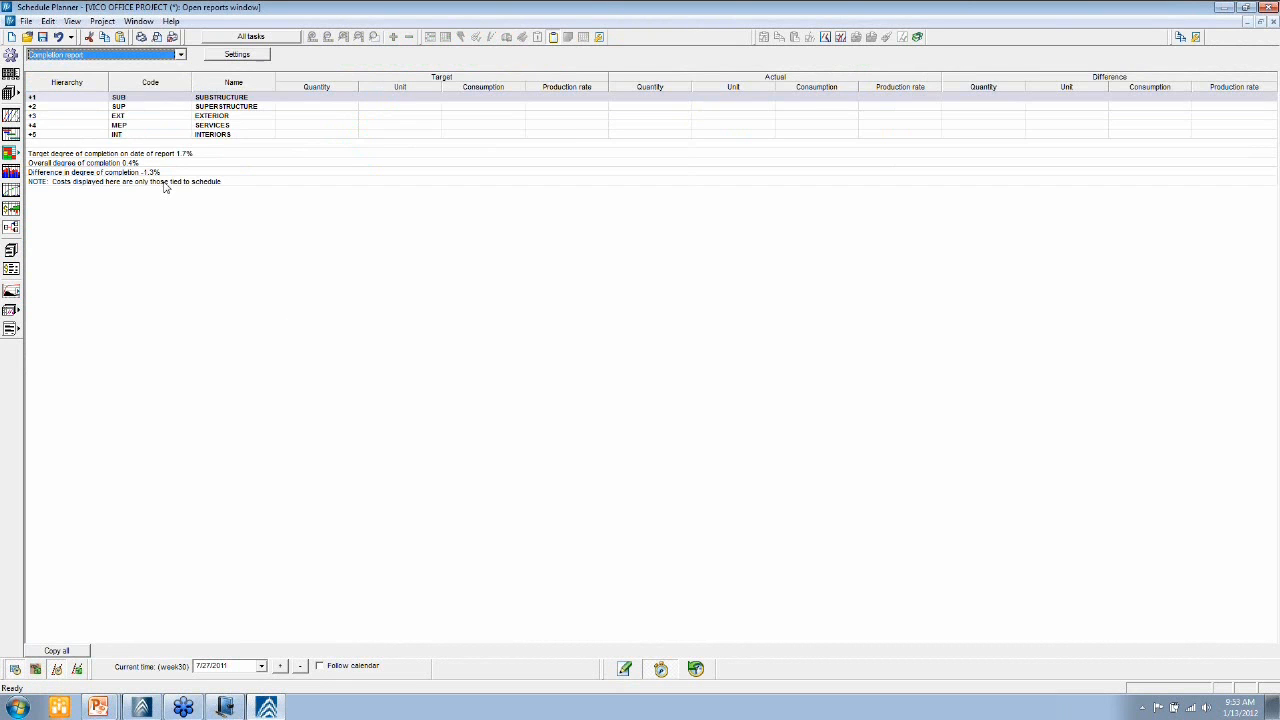
{"action": "left_click", "coordinate": [32, 97]}
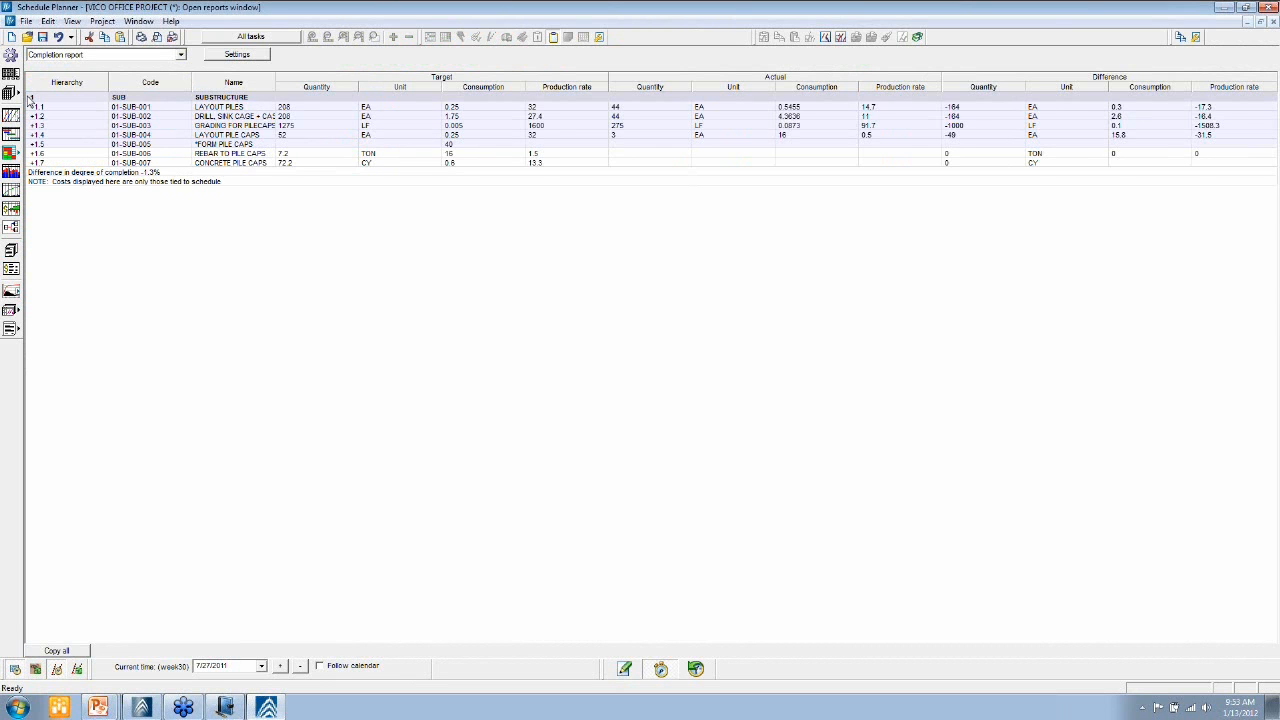
{"action": "left_click", "coordinate": [37, 107]}
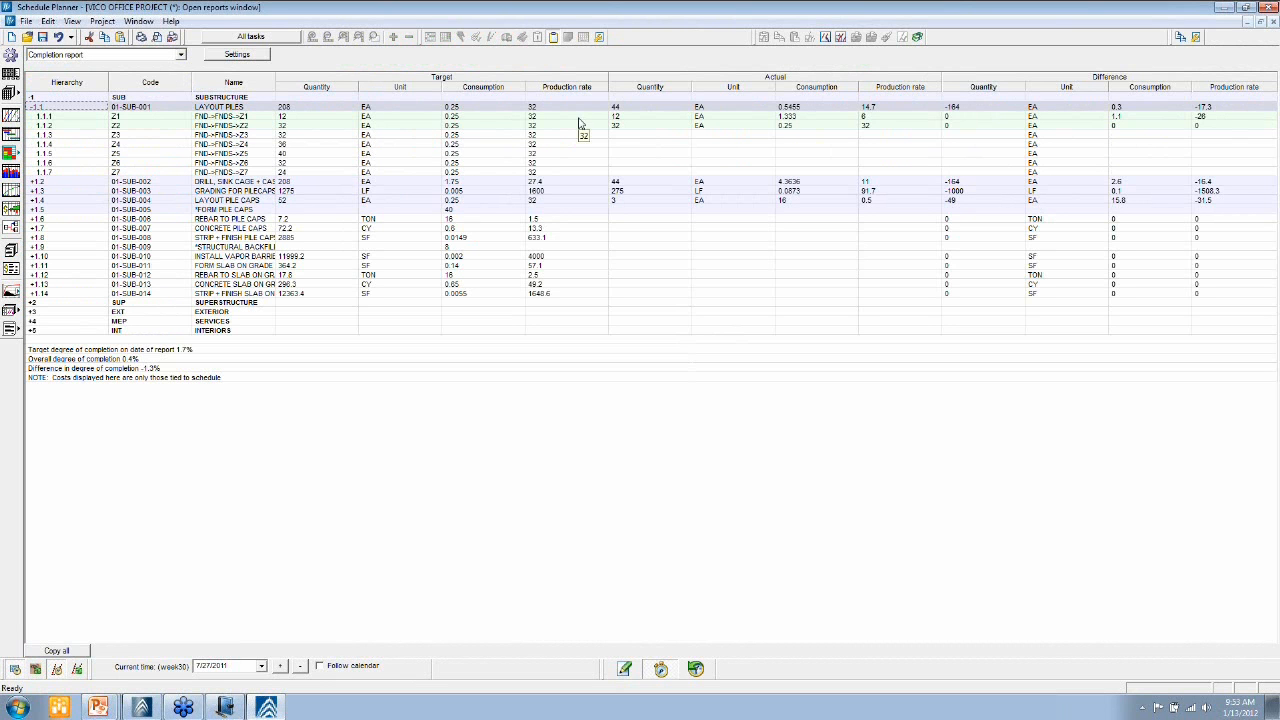
{"action": "mouse_move", "coordinate": [666, 128]}
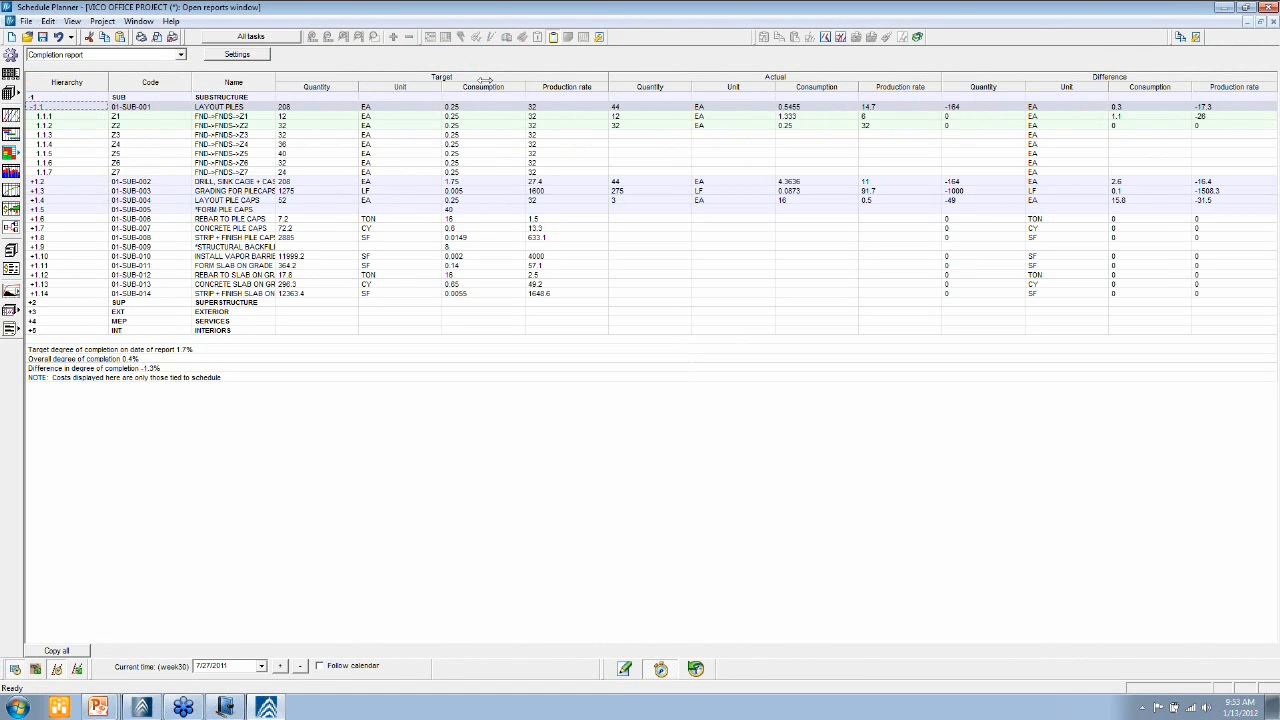
{"action": "mouse_move", "coordinate": [547, 104]}
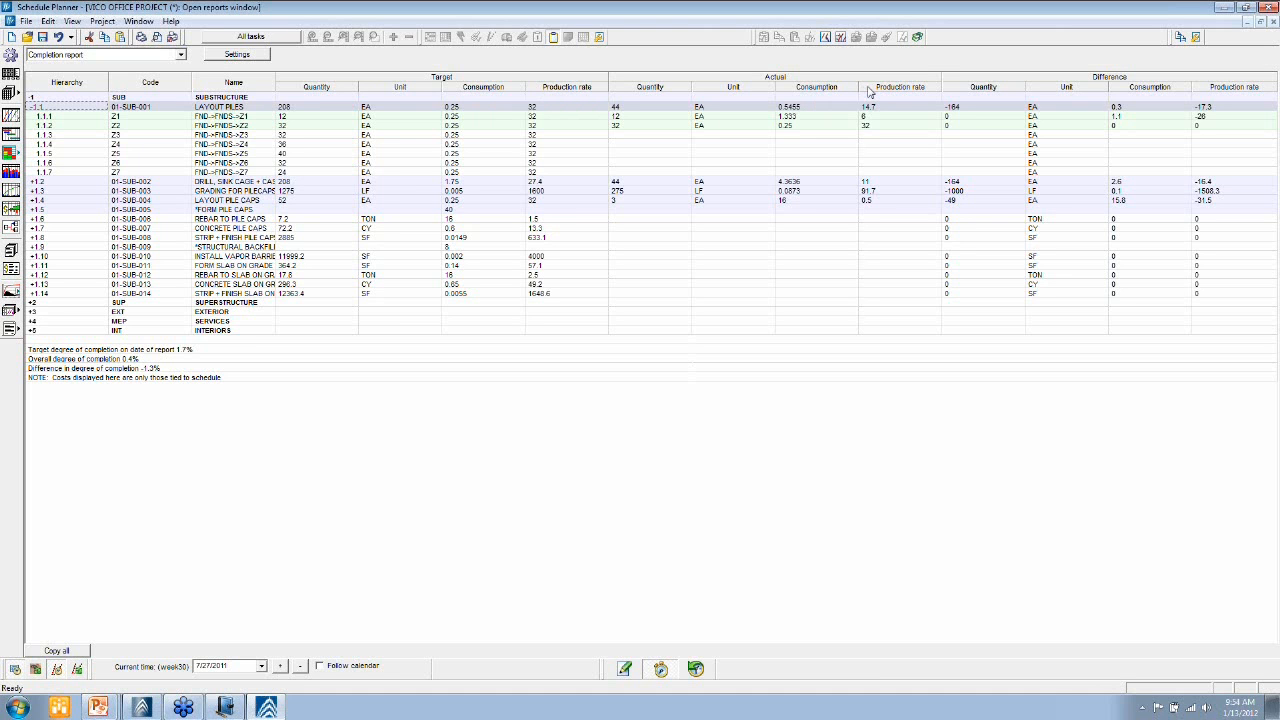
{"action": "mouse_move", "coordinate": [885, 95]}
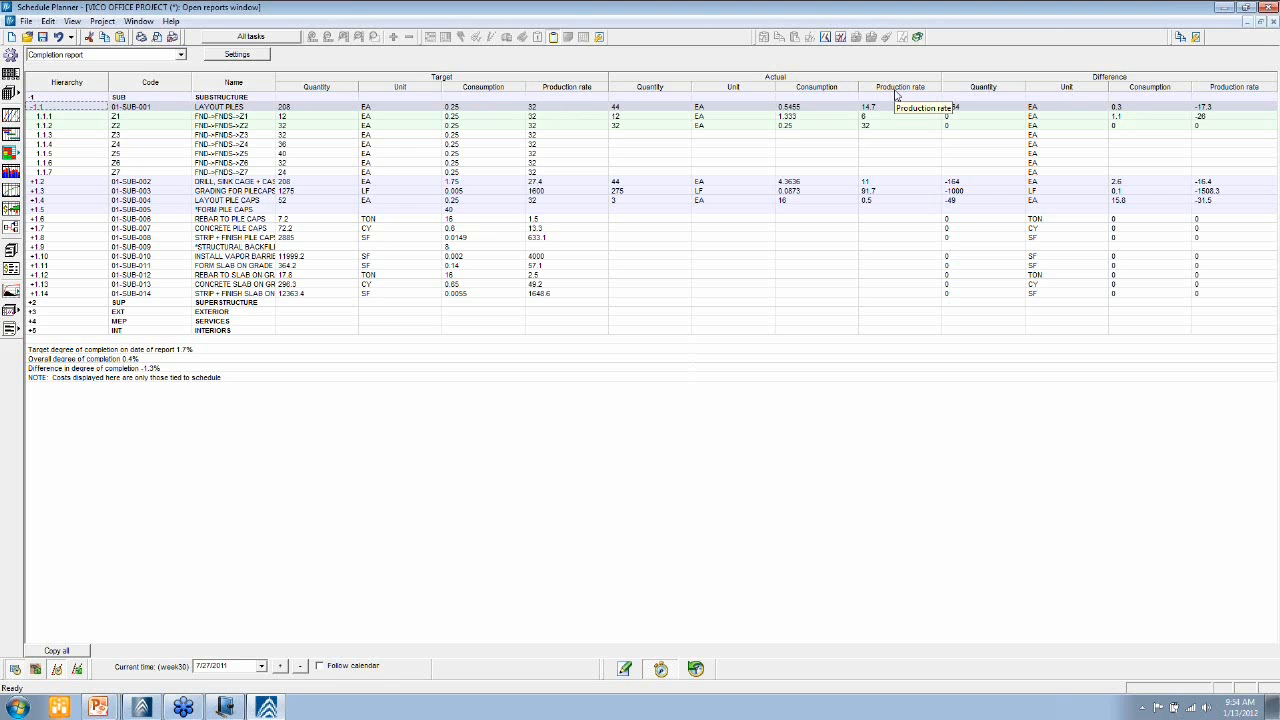
{"action": "mouse_move", "coordinate": [80, 218]}
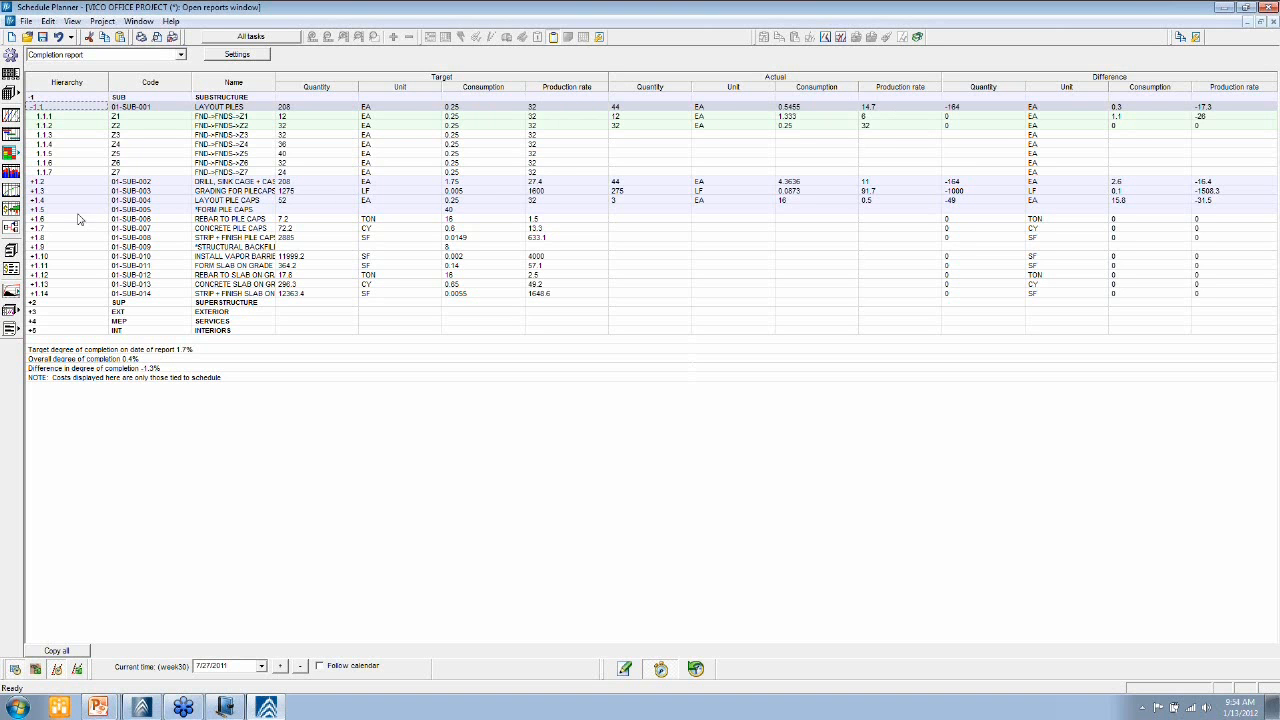